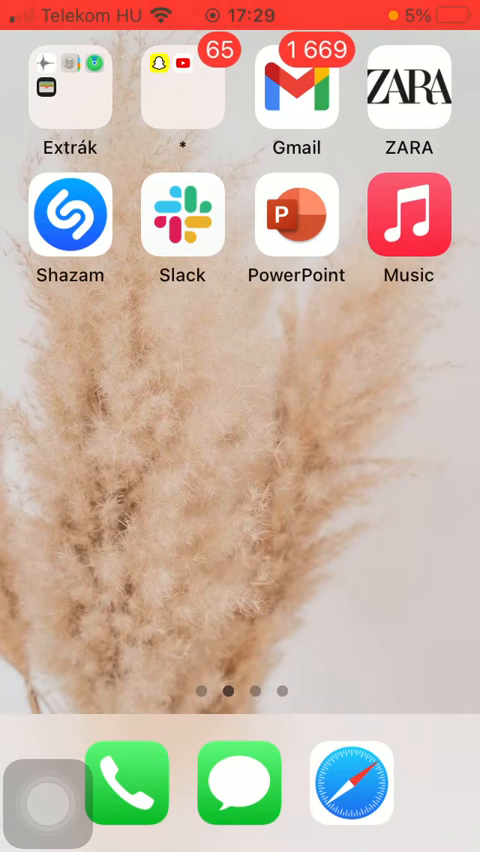
Launch PowerPoint and pin Presentation (2) from its file options
left_click(296, 214)
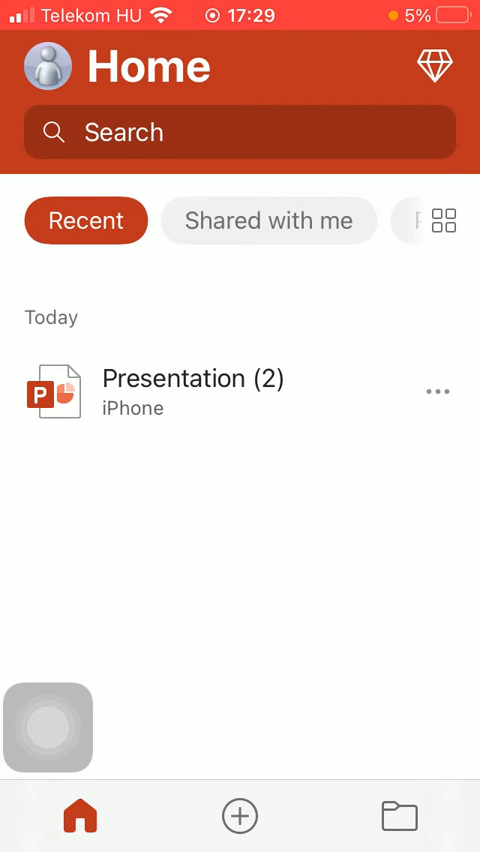
left_click(436, 392)
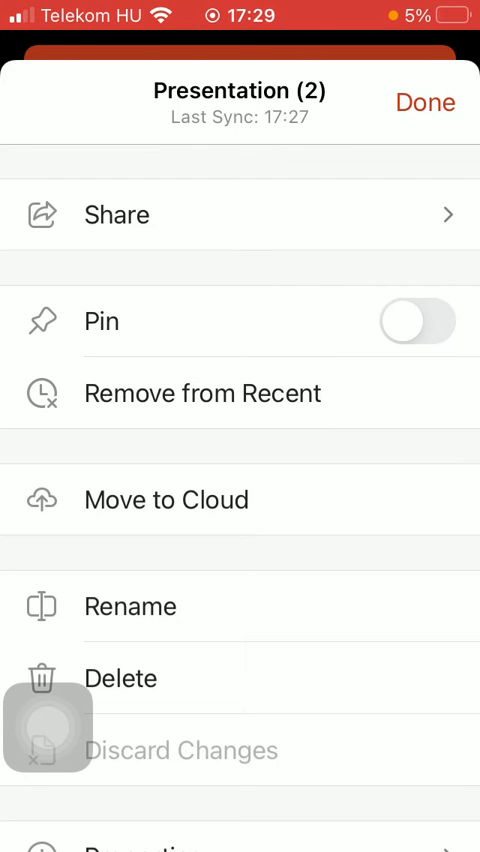
left_click(440, 102)
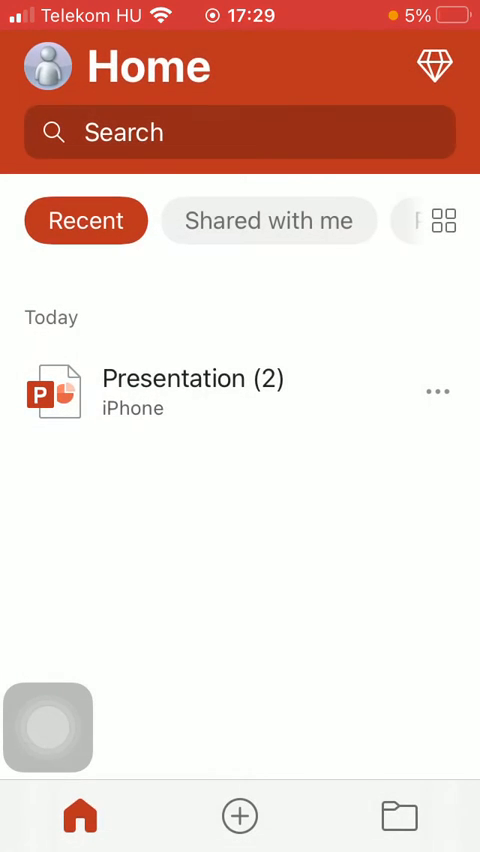
Switch Home to the Pinned list so Presentation (2) shows as pinned
scroll("left", 3)
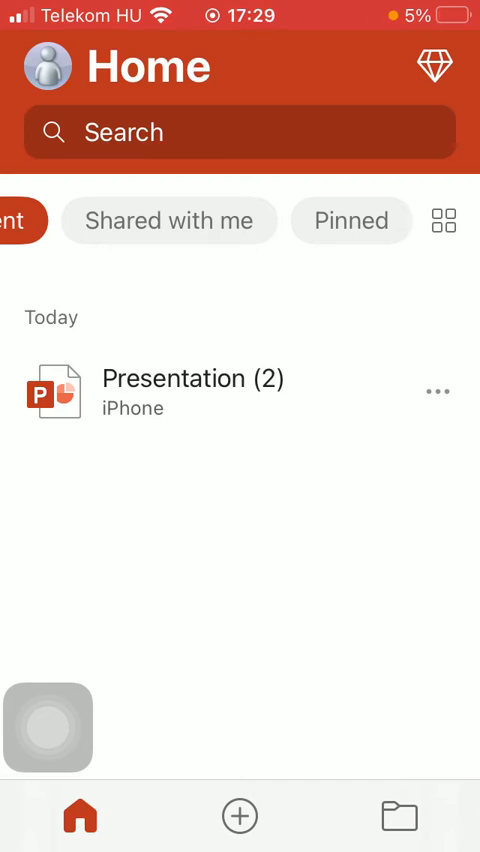
left_click(350, 220)
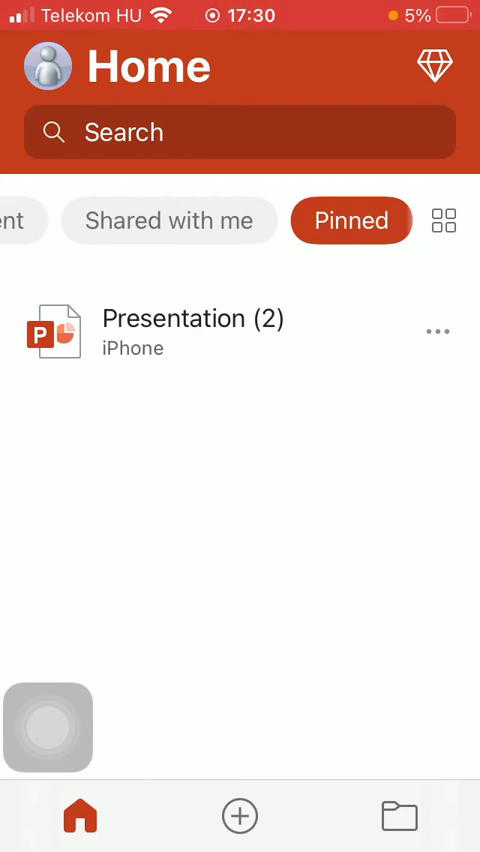
Unpin Presentation (2) from its file options, leaving the sheet open
left_click(438, 330)
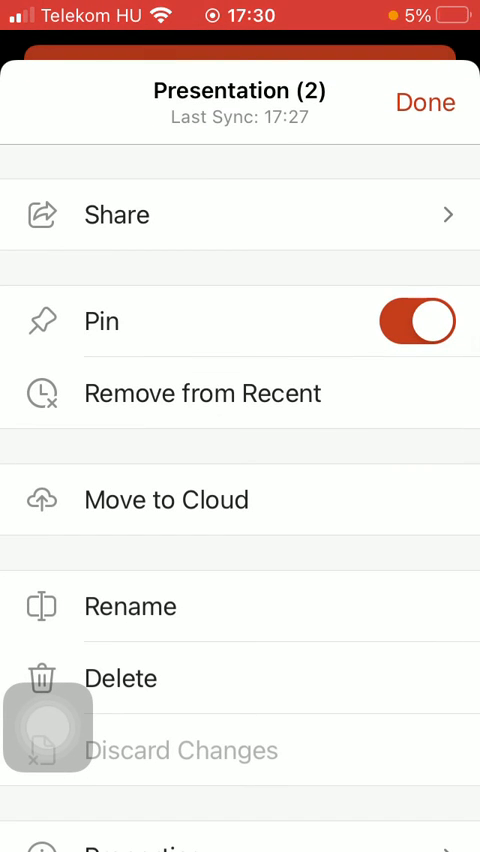
left_click(416, 320)
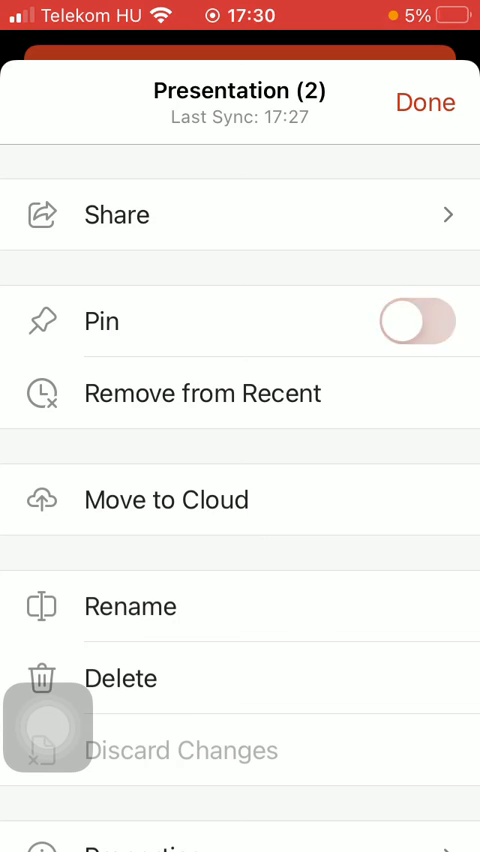